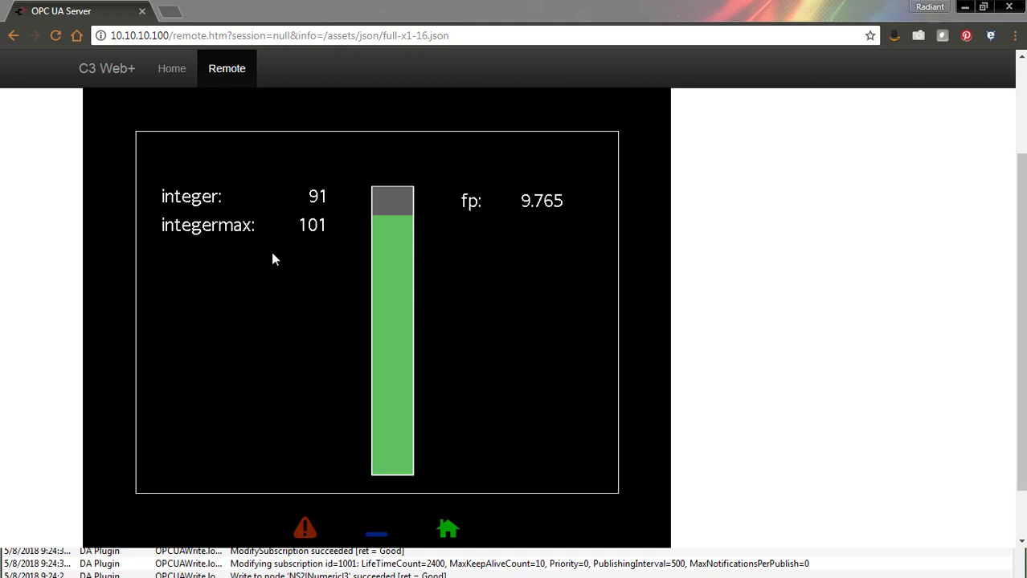
{"action": "mouse_move", "coordinate": [372, 324]}
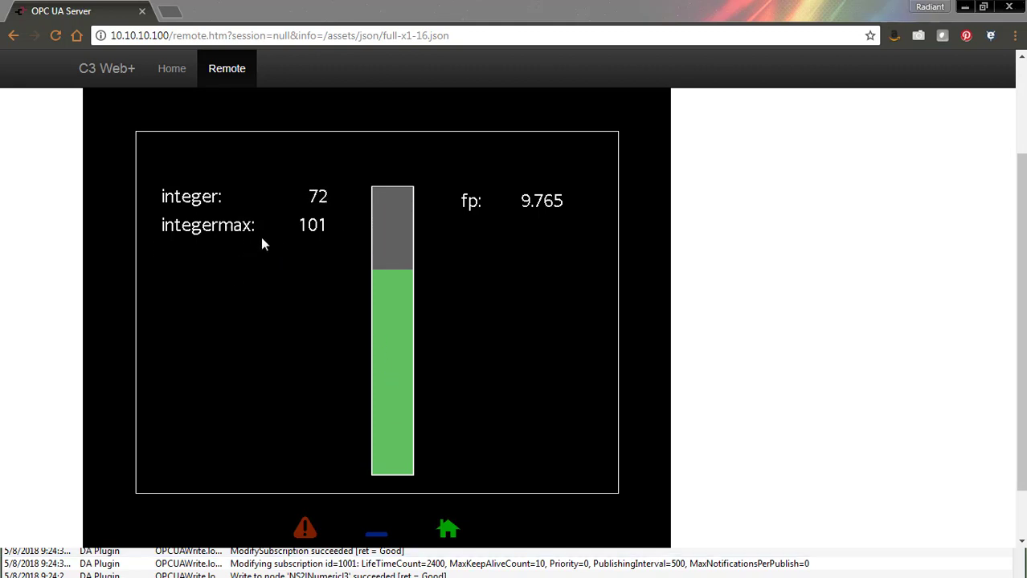
Step: On the Remote page, change integermax from 101 to 81 and fp from 9.765 to 9.567
{"action": "left_click", "coordinate": [312, 225]}
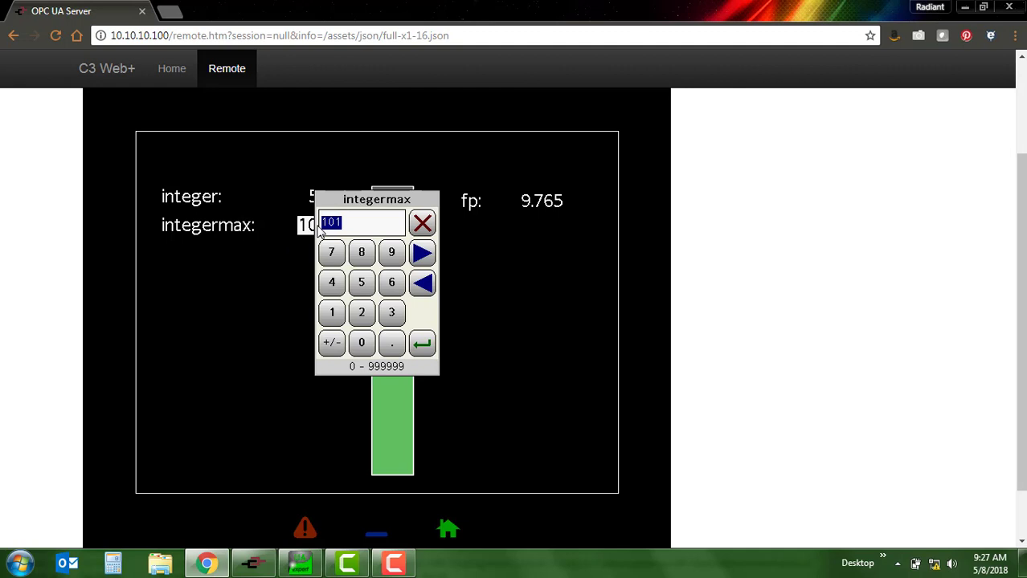
{"action": "left_click", "coordinate": [421, 343]}
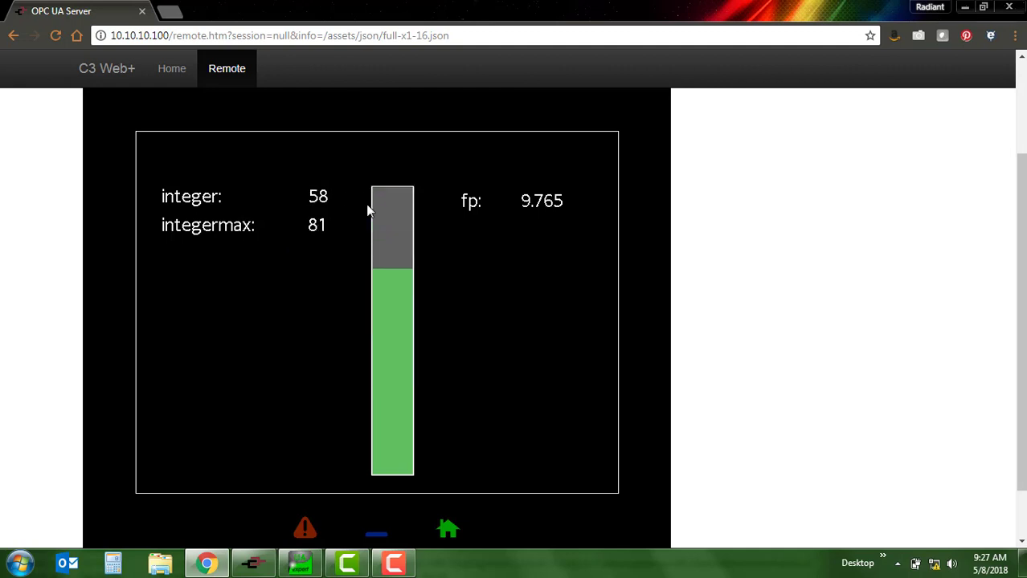
{"action": "left_click", "coordinate": [541, 200]}
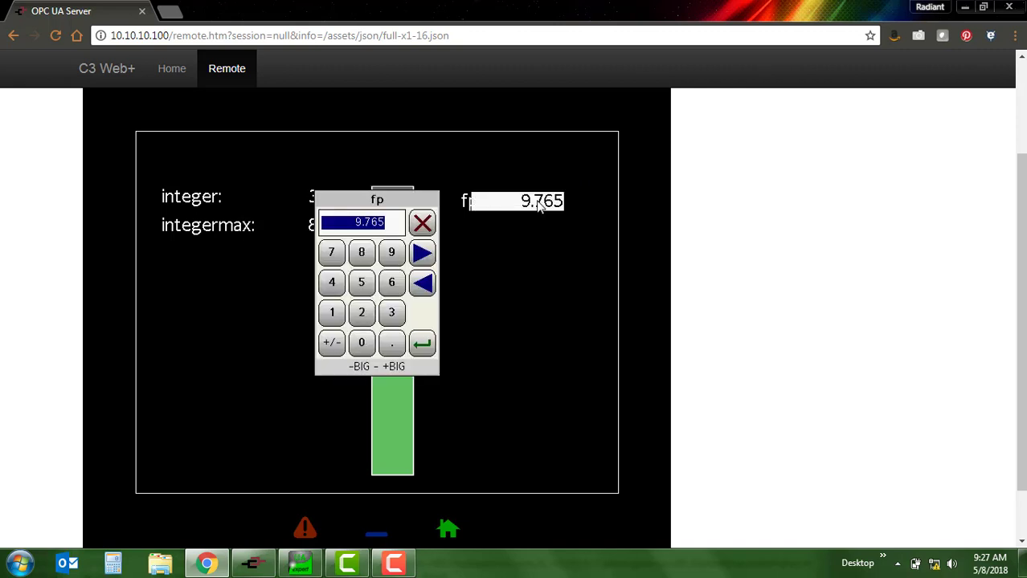
{"action": "left_click", "coordinate": [422, 343]}
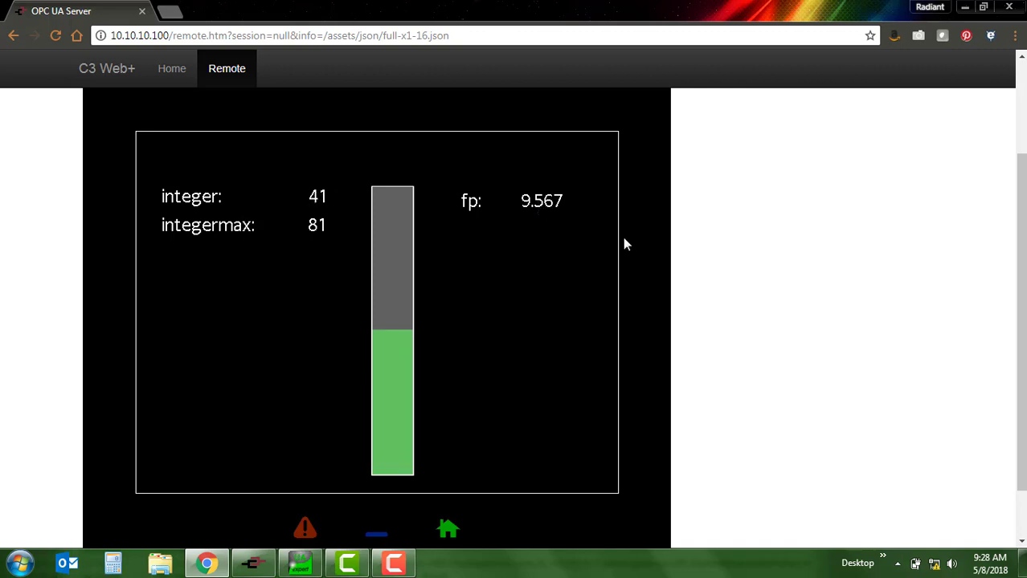
Step: Check UaExpert shows fp 9.567 and integermax 81, then return to Crimson
{"action": "left_click", "coordinate": [299, 563]}
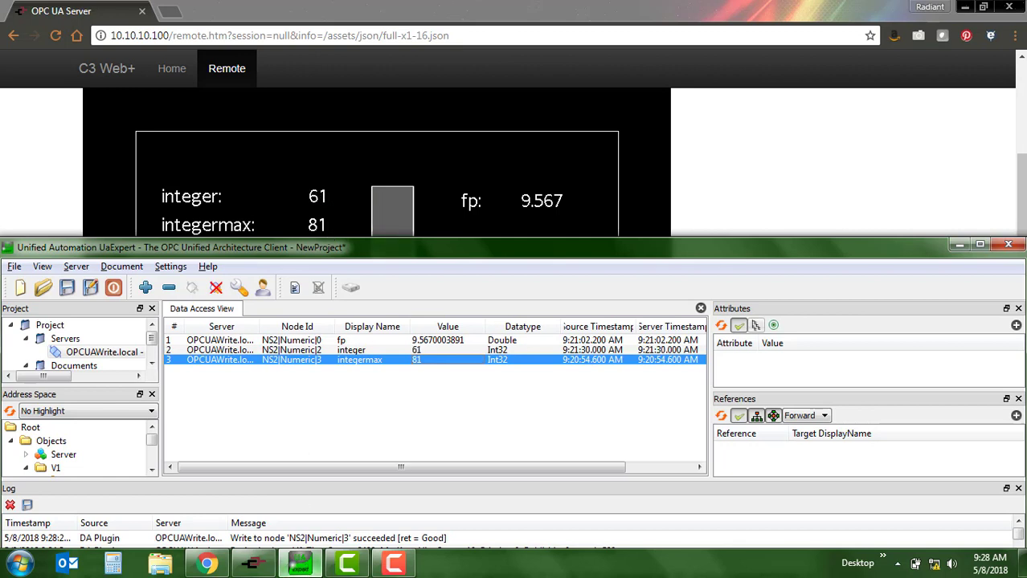
{"action": "left_click", "coordinate": [253, 562]}
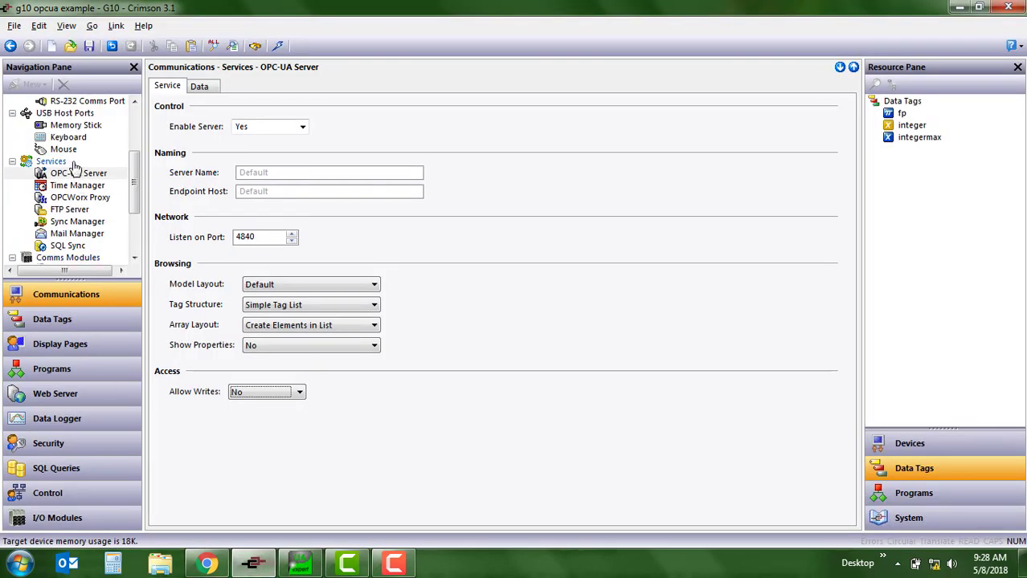
Step: Set OPC-UA Server Allow Writes to Yes, send it to the device, and return to Chrome
{"action": "left_click", "coordinate": [78, 173]}
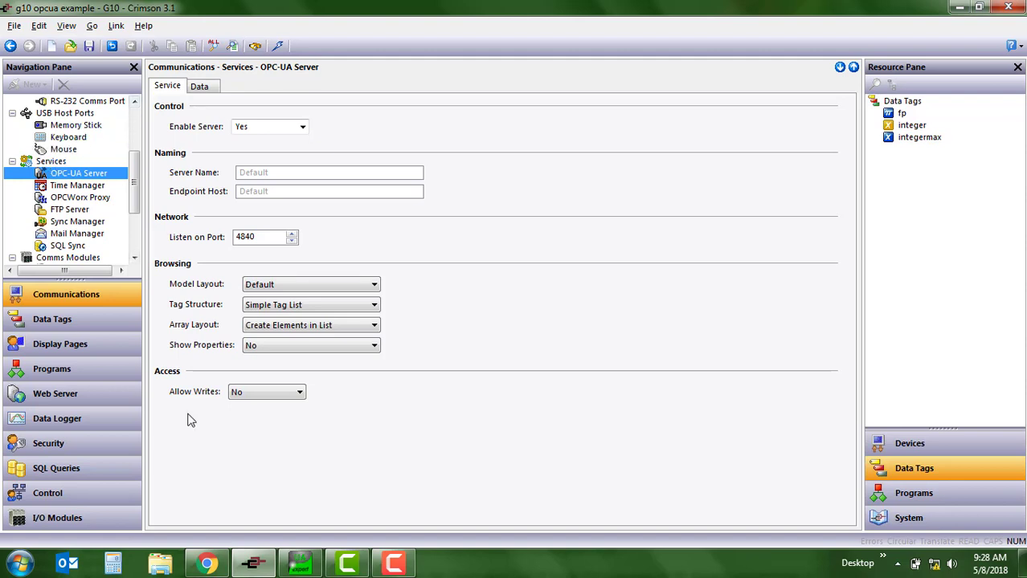
{"action": "mouse_move", "coordinate": [298, 392]}
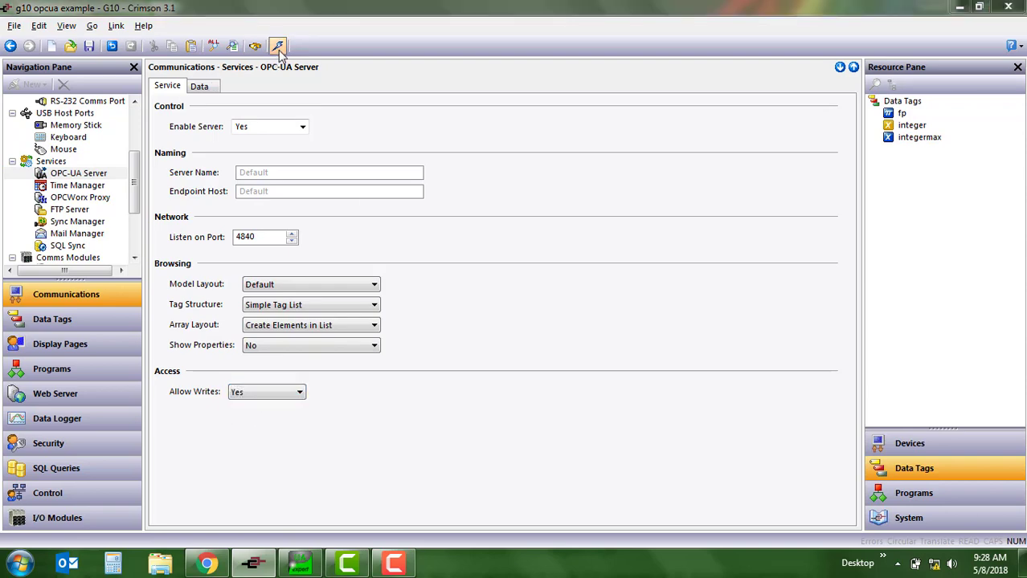
{"action": "left_click", "coordinate": [278, 46]}
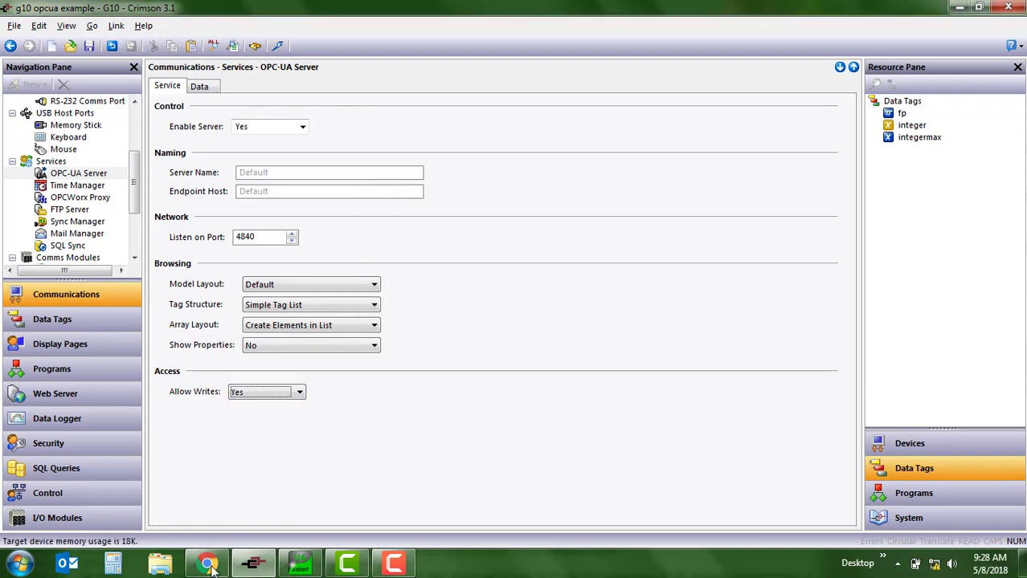
{"action": "left_click", "coordinate": [207, 563]}
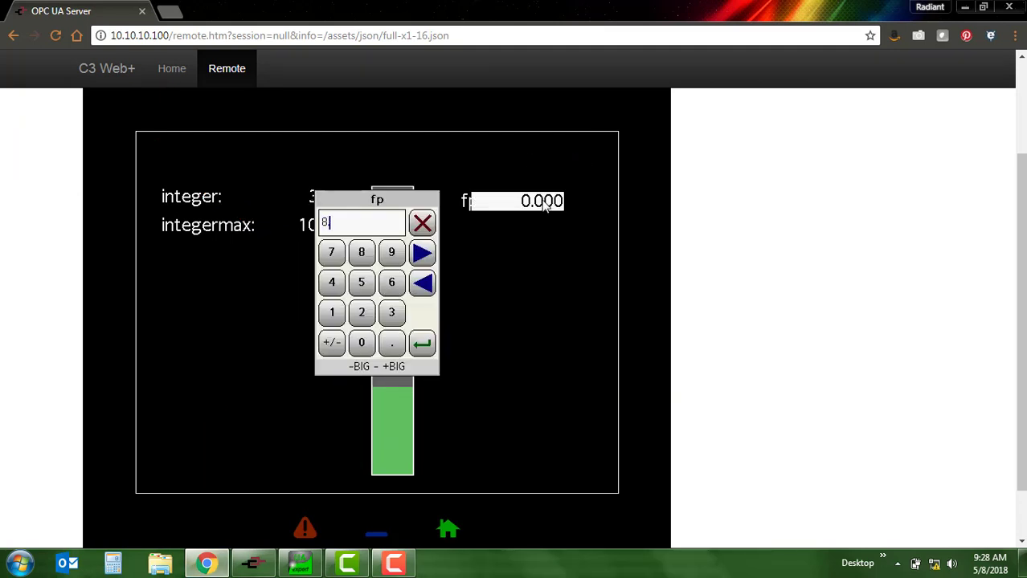
Step: Enter a new fp value on the HMI page keypad
{"action": "left_click", "coordinate": [422, 343]}
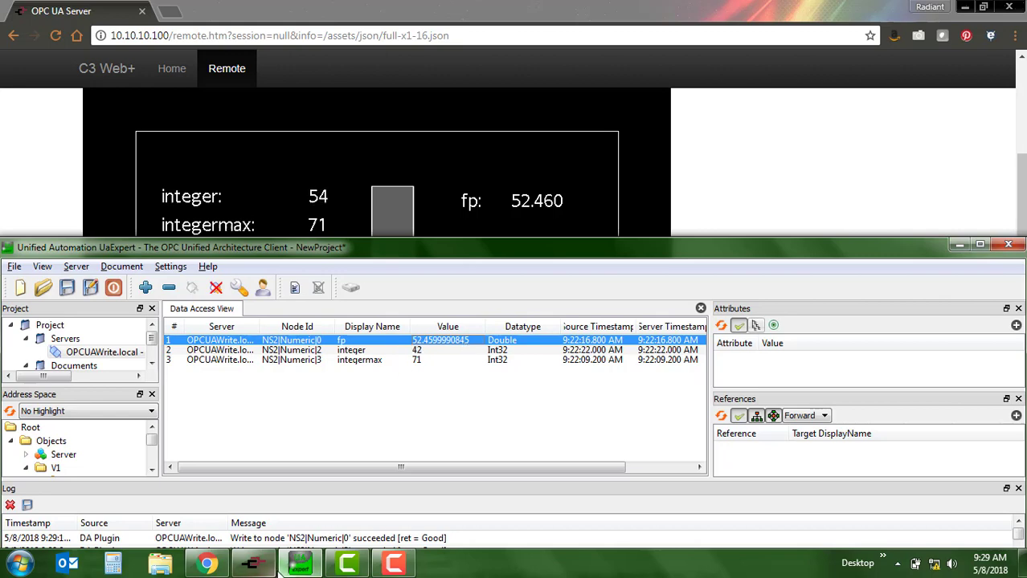
Step: Bring Crimson 3.1 back to the front, showing OPC-UA settings with writes set to Yes
{"action": "left_click", "coordinate": [253, 562]}
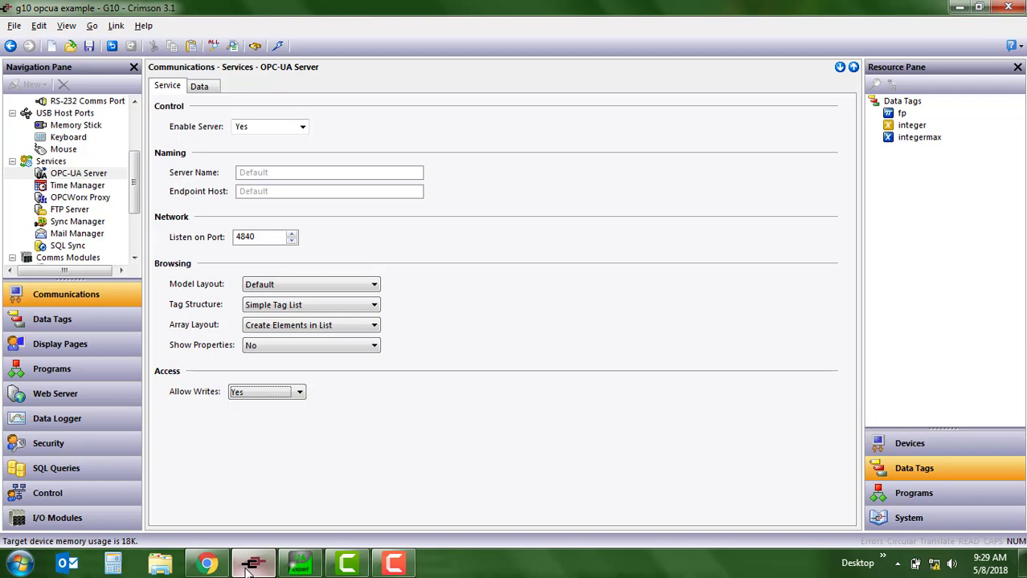